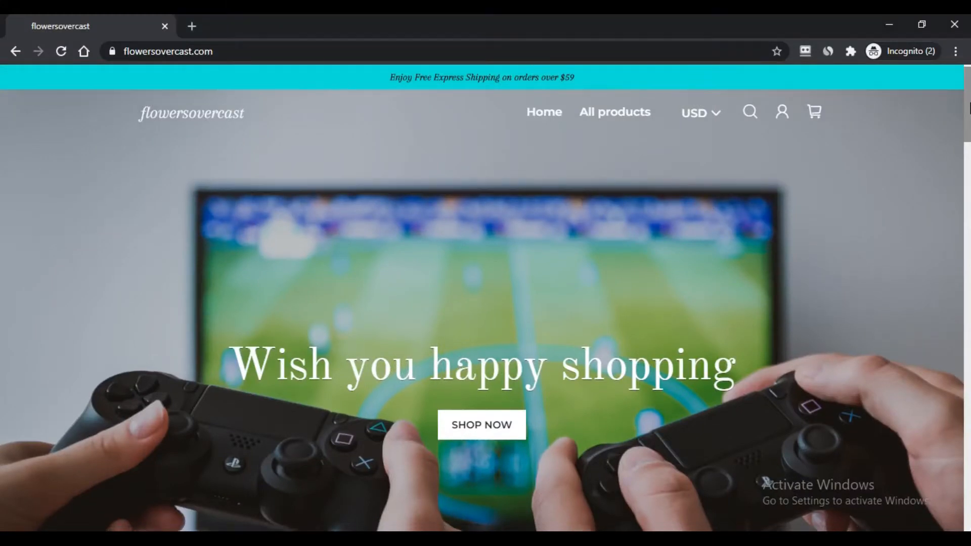
View the wall scanner photos: beside a pipe, among hand tools, woman scanning, purple close-up.
scroll(down, 3)
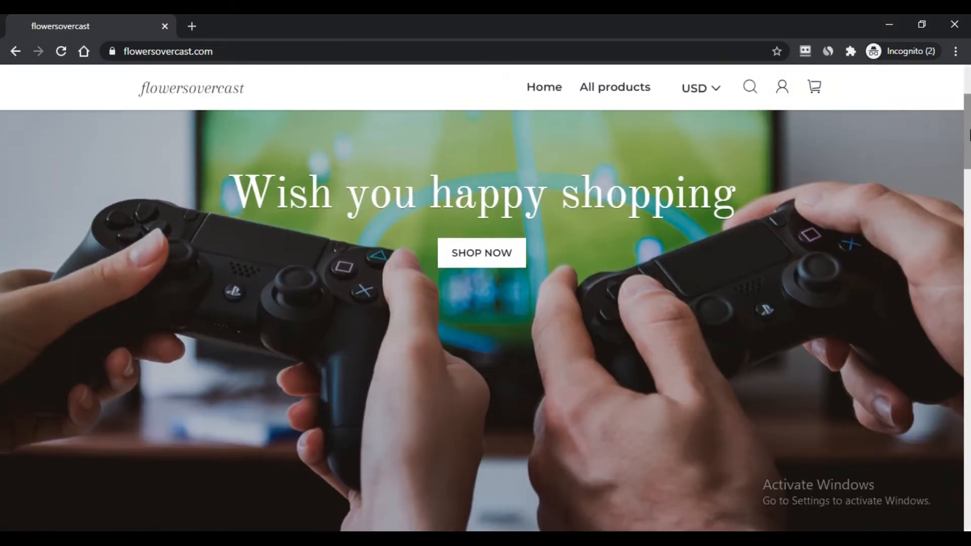
scroll(down, 3)
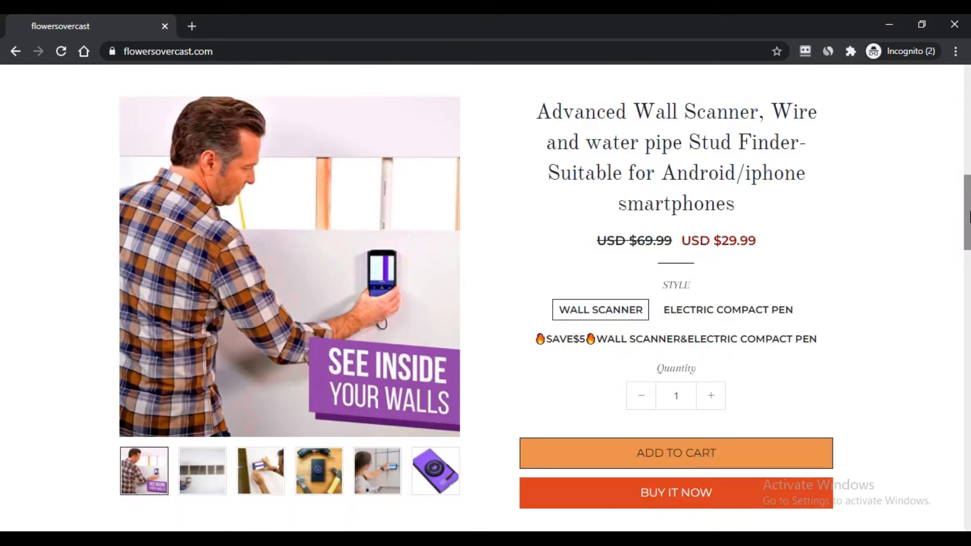
mouse_move(236, 369)
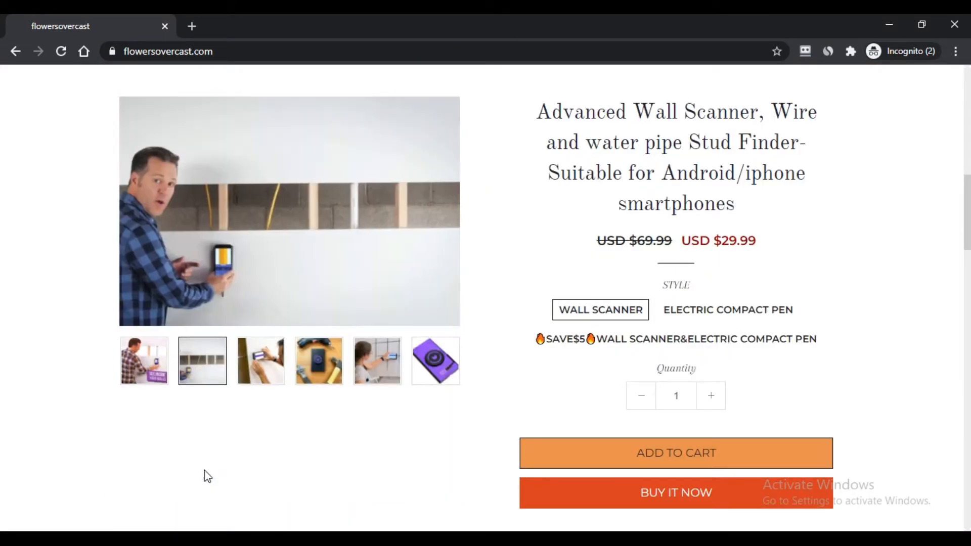
click(260, 358)
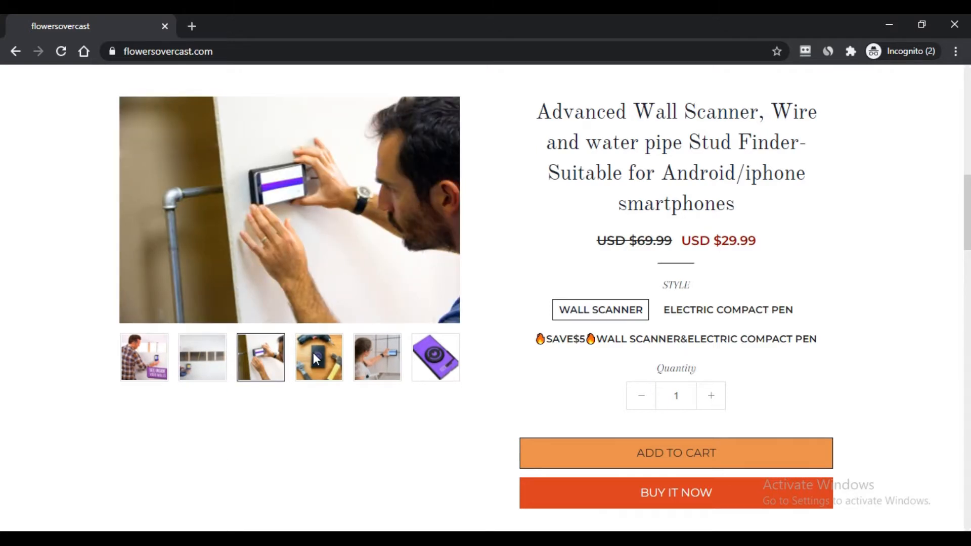
click(318, 357)
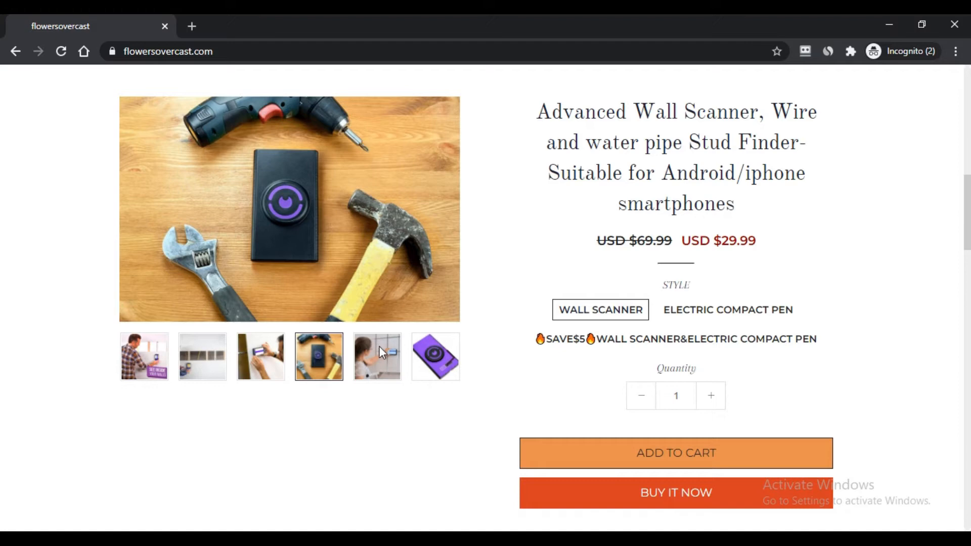
click(376, 356)
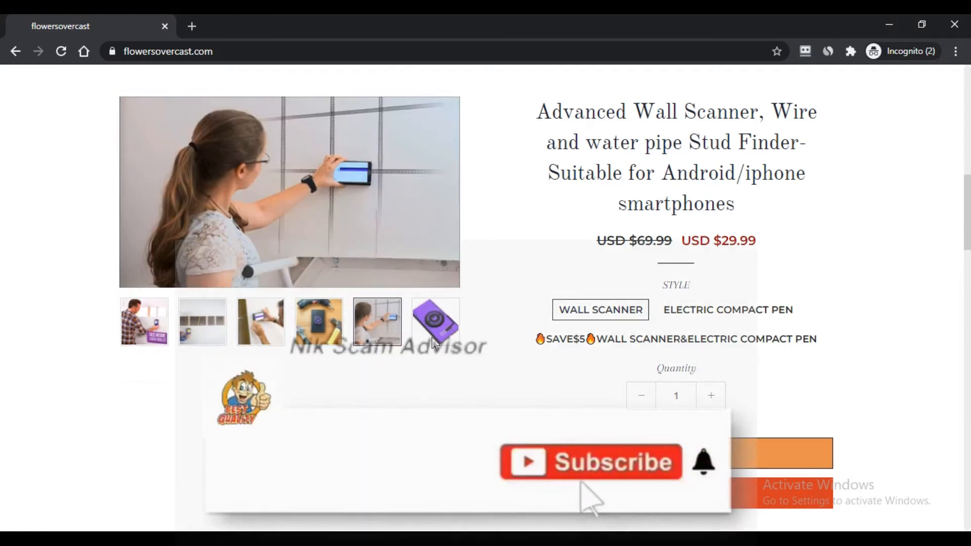
click(435, 322)
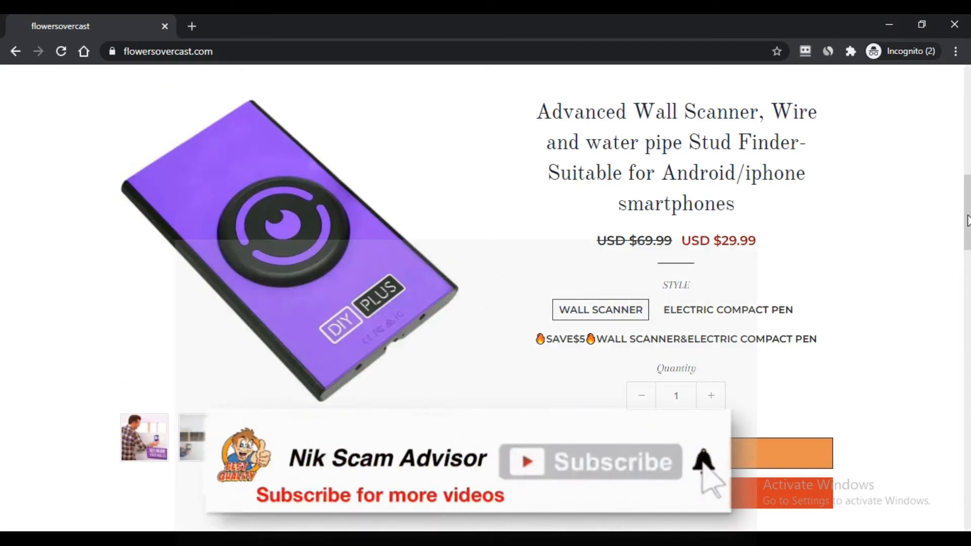
scroll(down, 3)
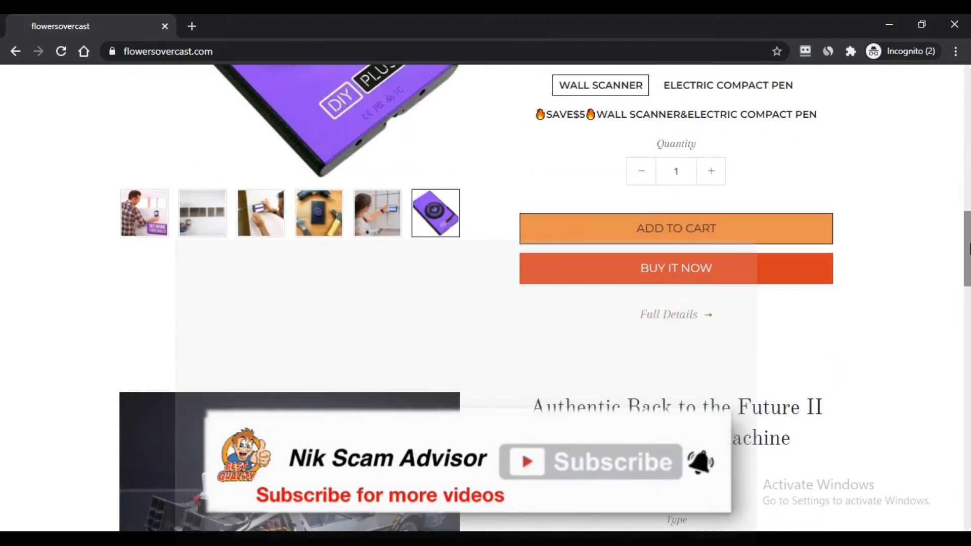
View the $59.99 DeLorean photos: flying, interior, rear engine, and the last one.
scroll(down, 3)
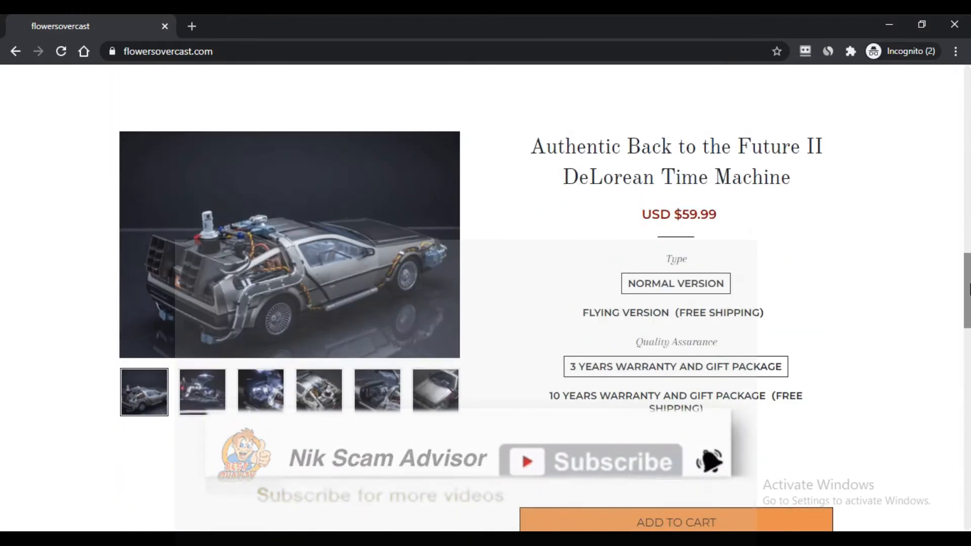
click(202, 392)
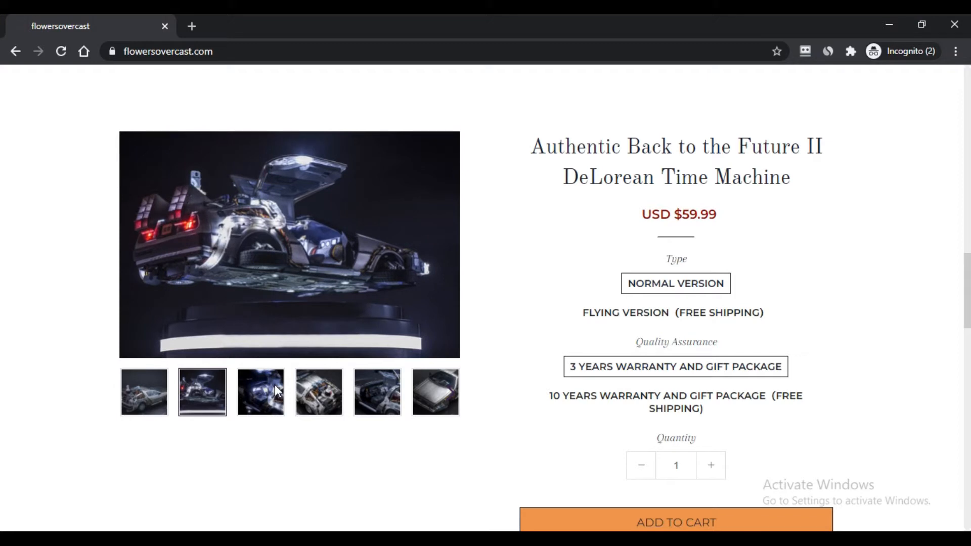
click(260, 392)
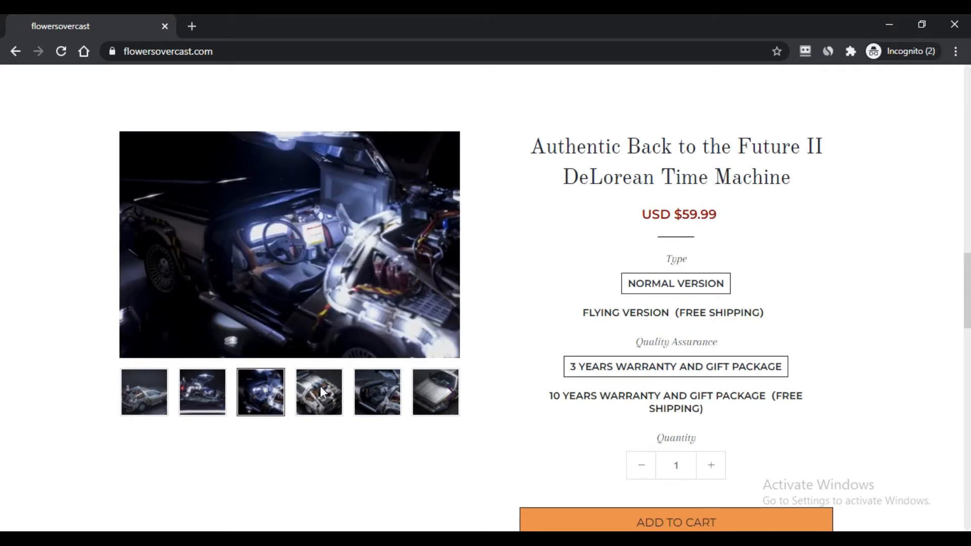
click(319, 392)
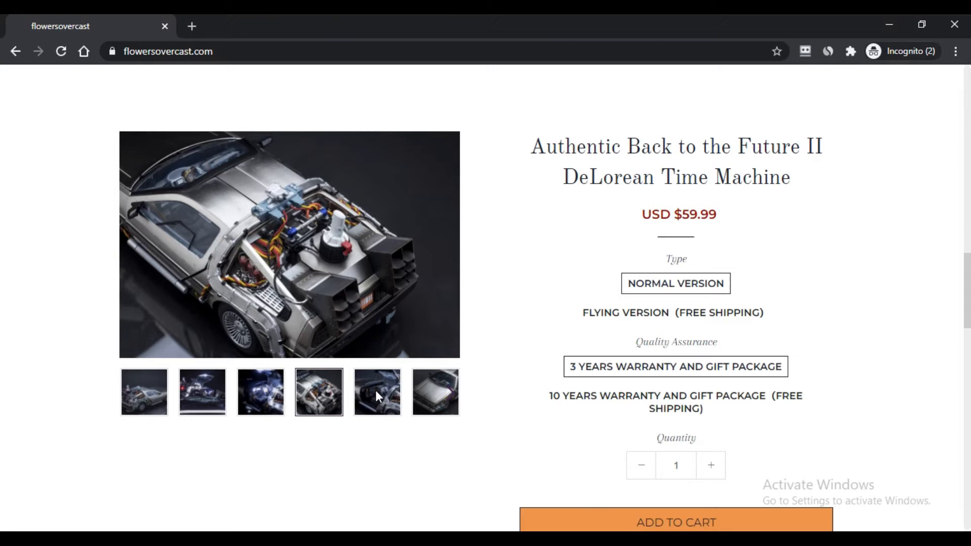
click(435, 391)
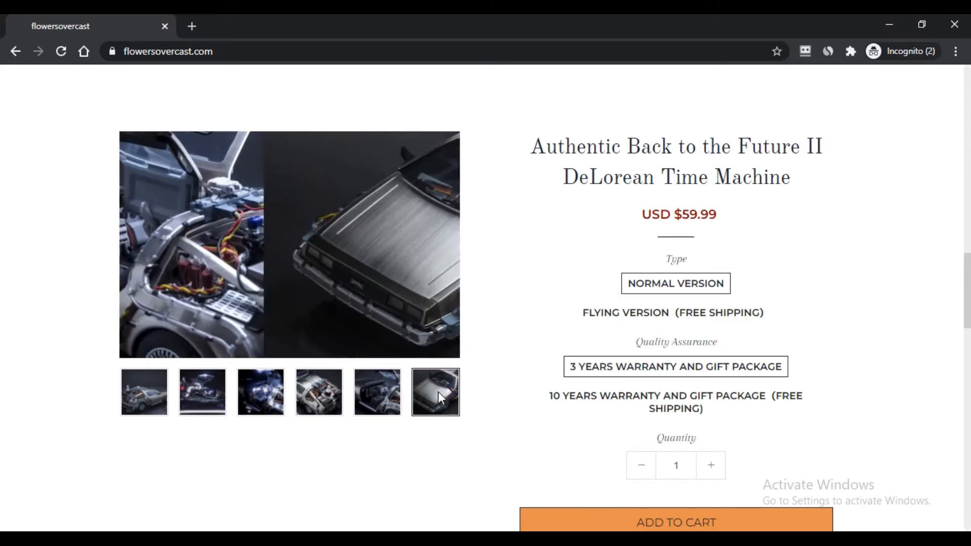
Scroll past the collection tiles and back up to the 'Wish you happy shopping' banner.
scroll(down, 3)
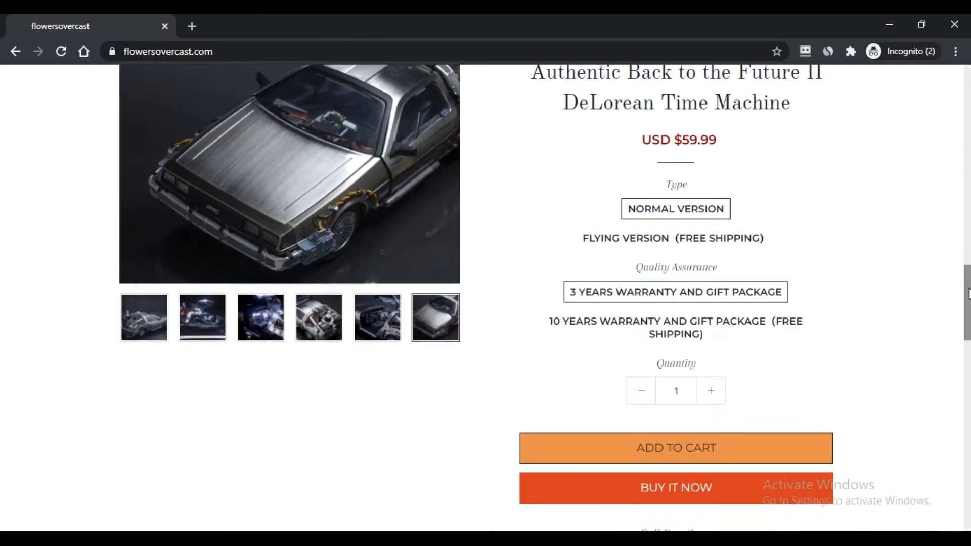
scroll(down, 3)
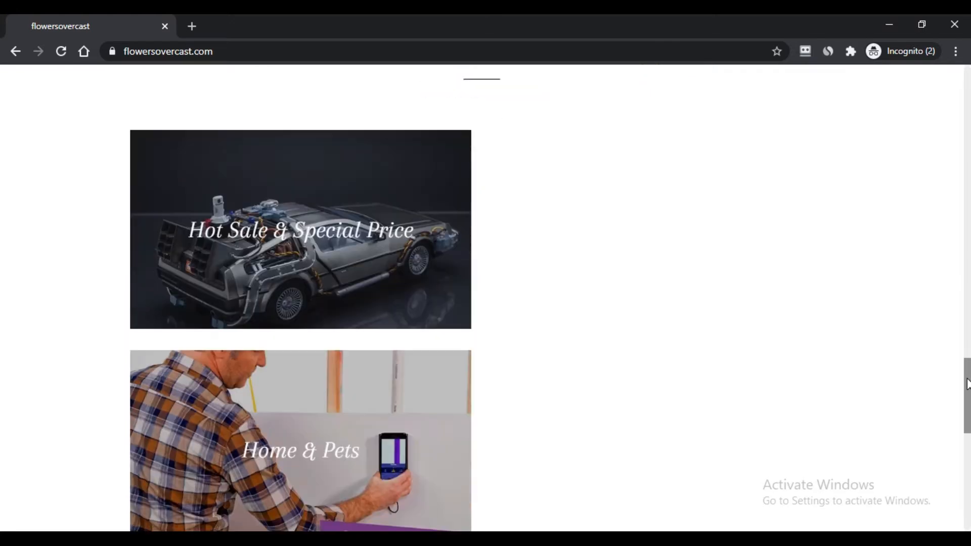
scroll(down, 3)
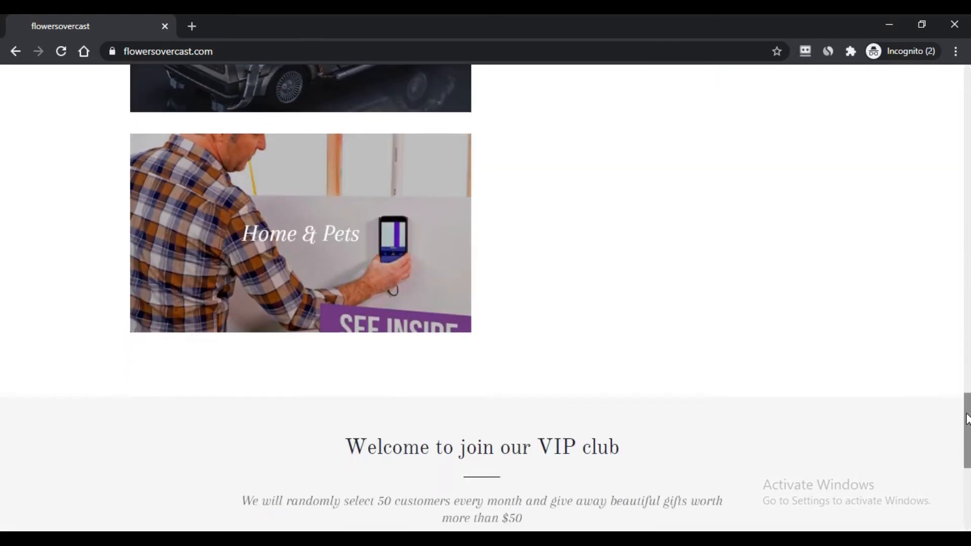
scroll(up, 3)
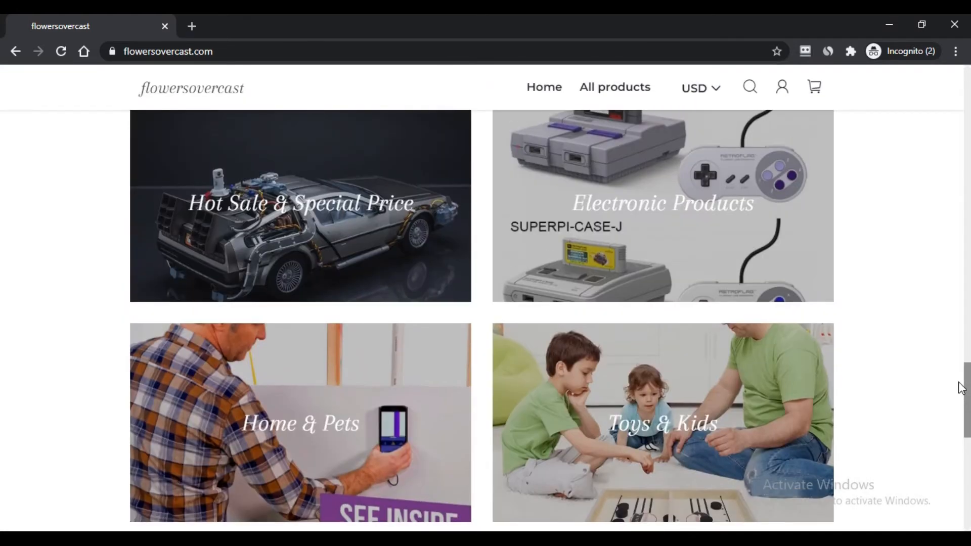
scroll(up, 3)
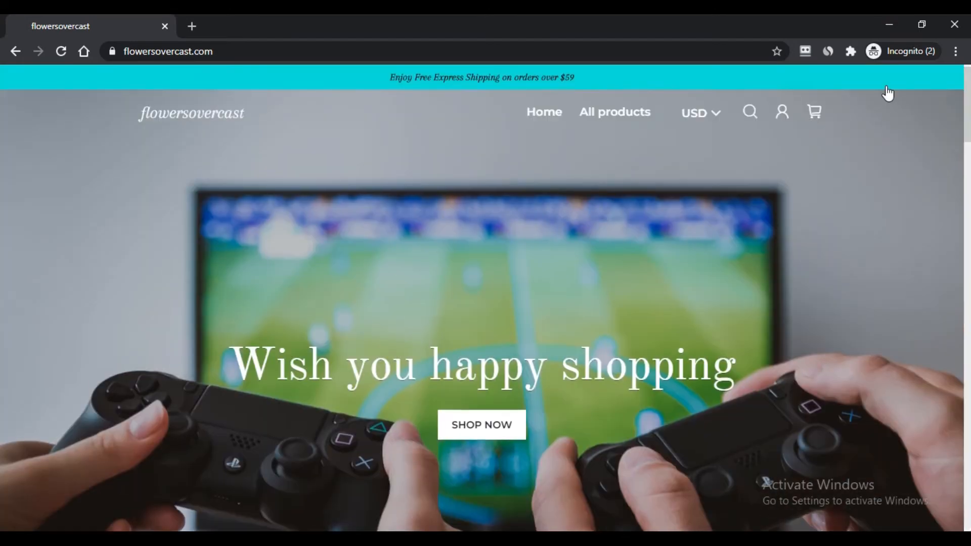
mouse_move(614, 112)
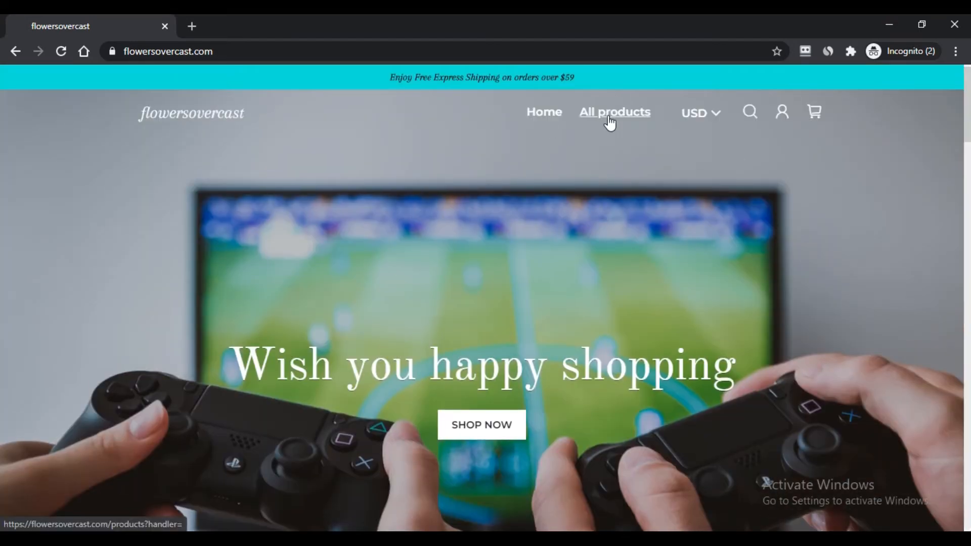
Go to All products from the top navigation bar.
click(614, 113)
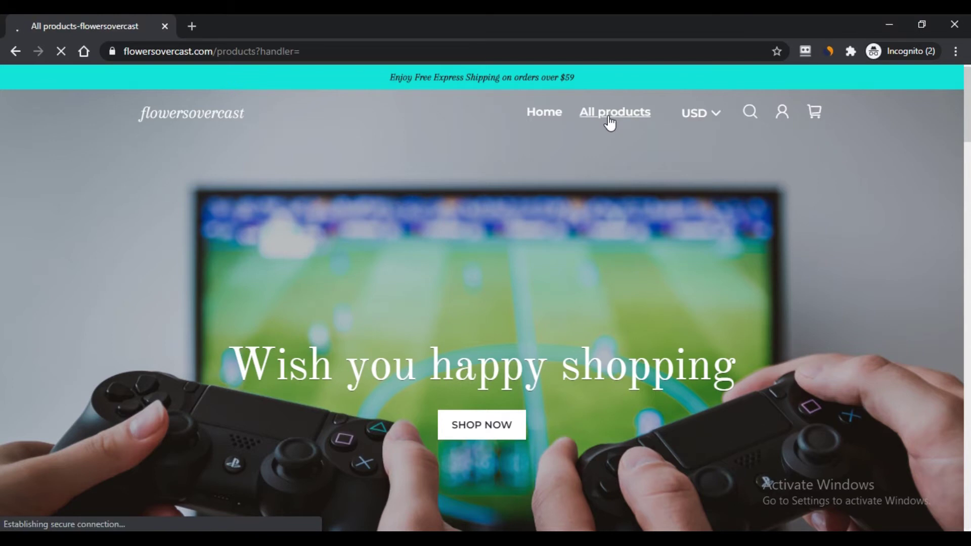
click(613, 112)
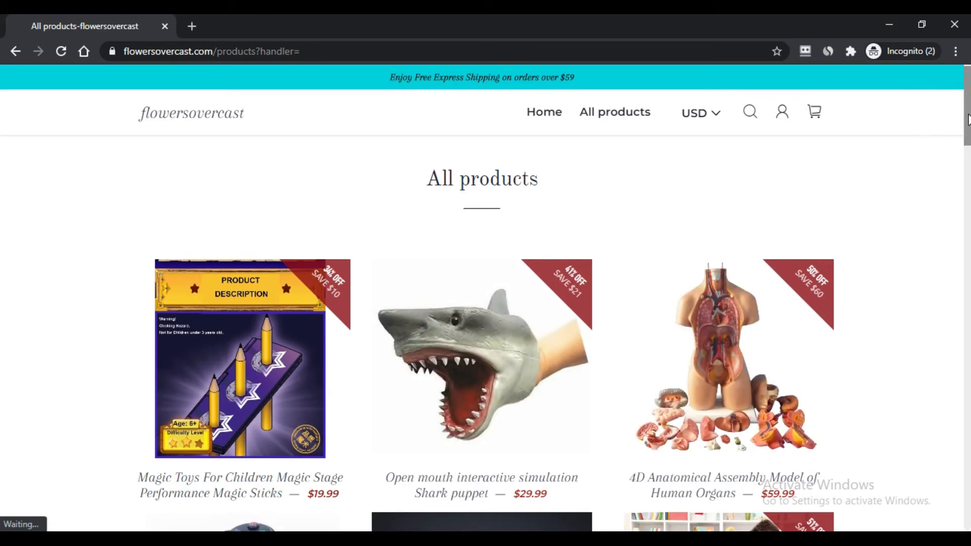
Scroll the All products page to the Toothpaste Squeezer and the page-number links.
scroll(down, 3)
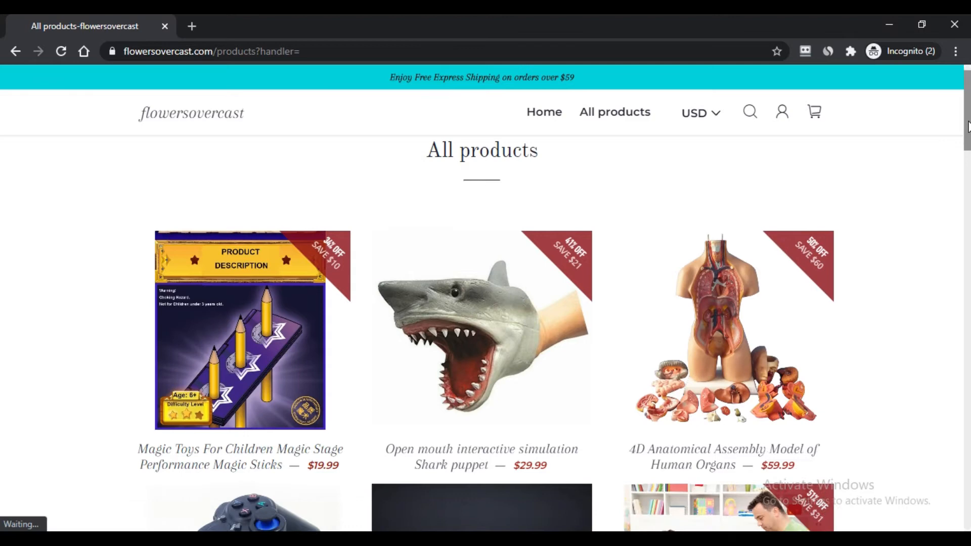
scroll(down, 3)
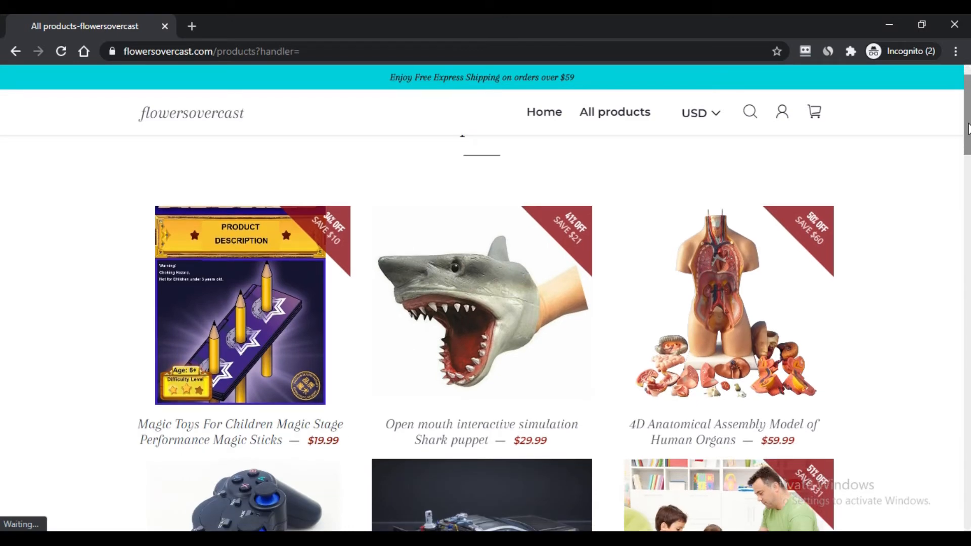
scroll(down, 3)
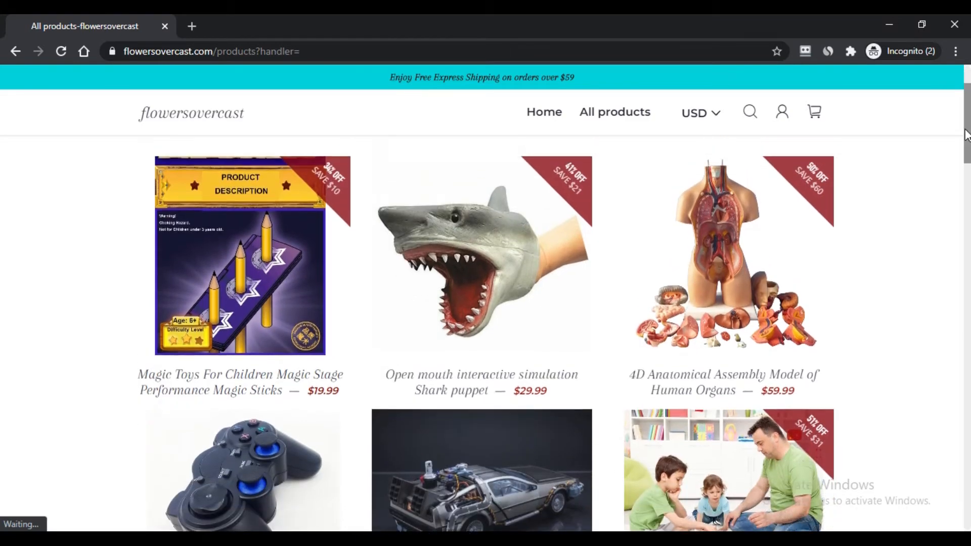
scroll(down, 3)
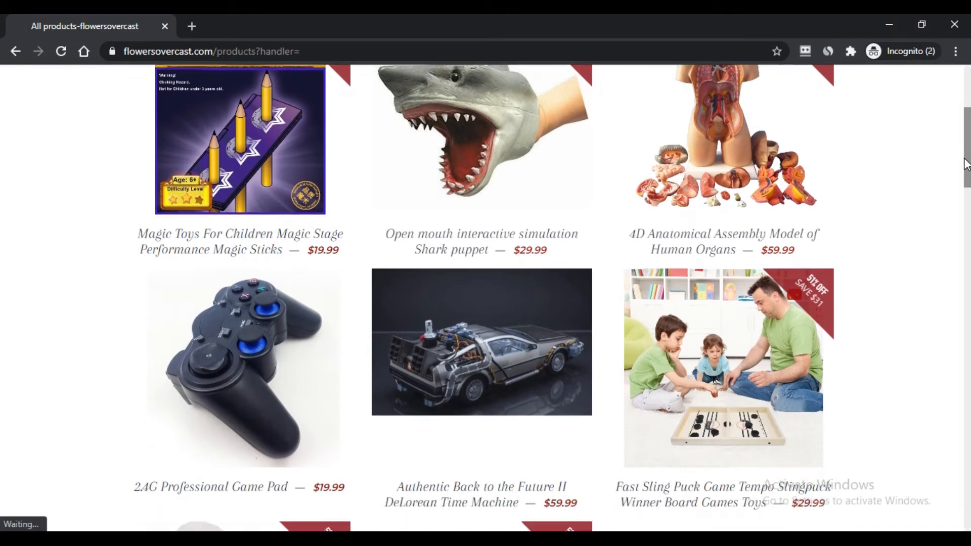
scroll(down, 3)
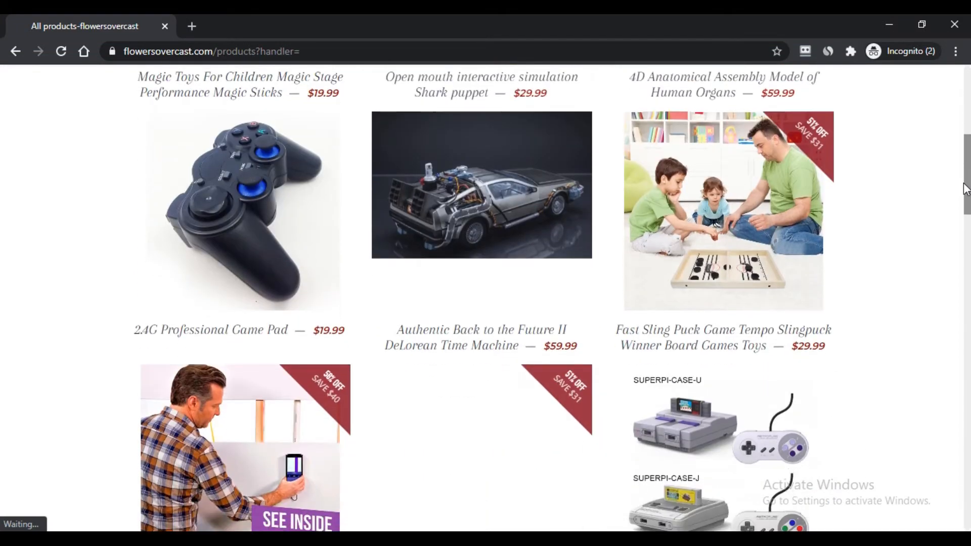
scroll(down, 3)
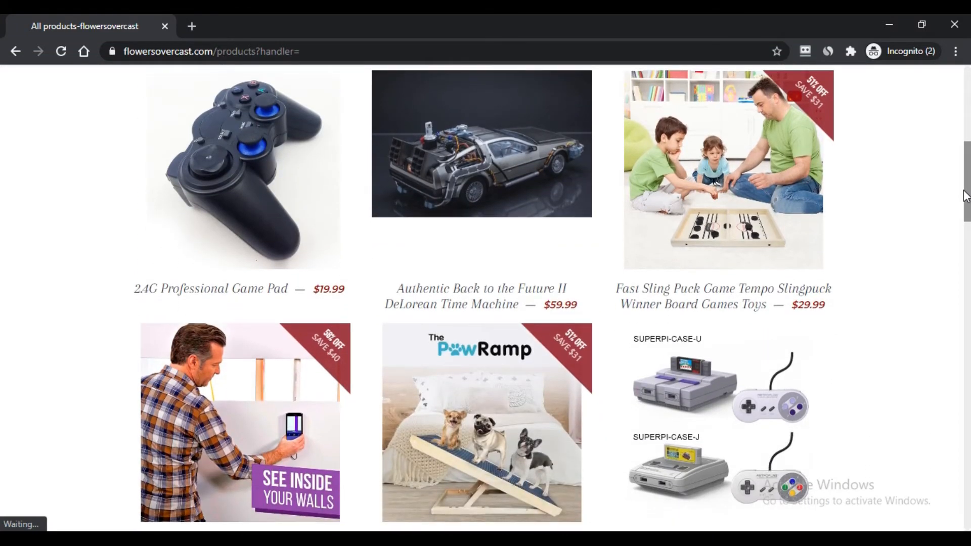
scroll(down, 3)
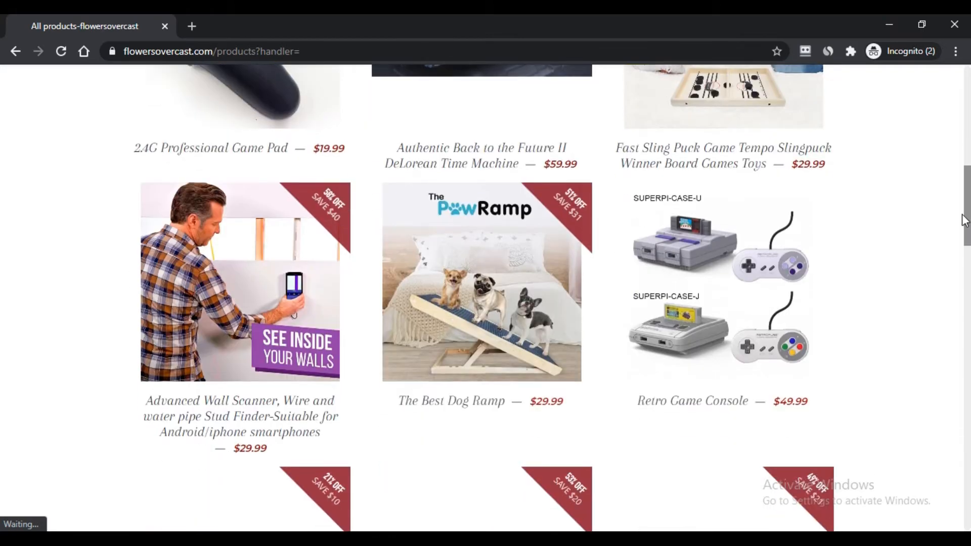
scroll(down, 3)
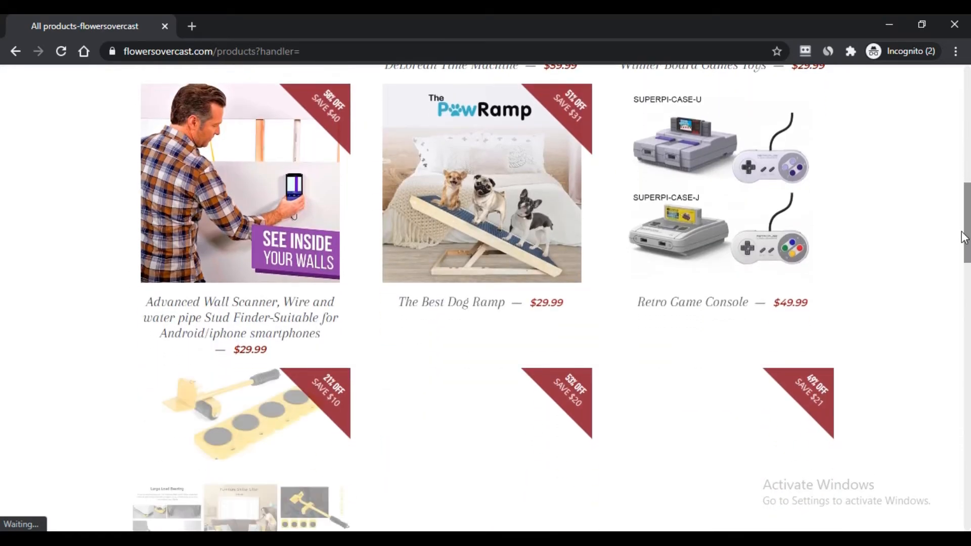
scroll(down, 3)
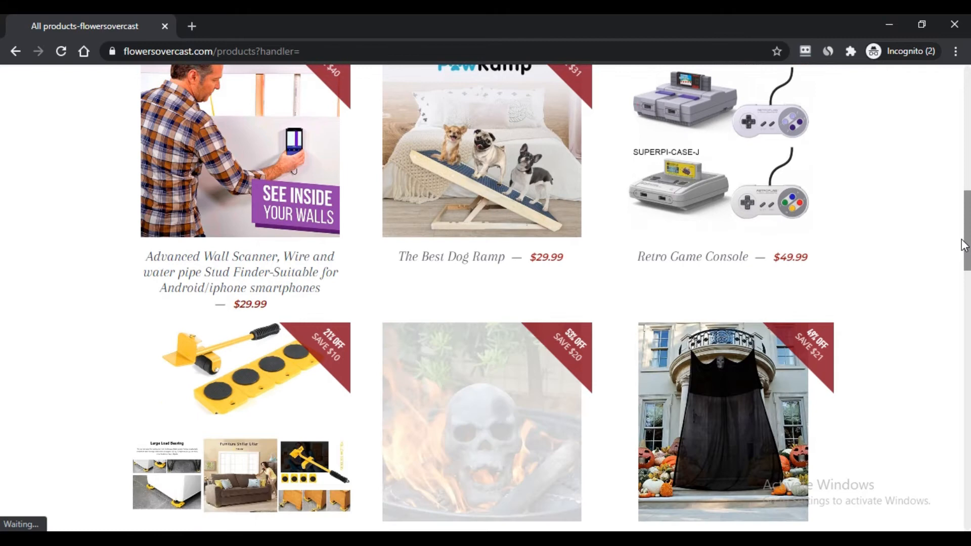
scroll(down, 3)
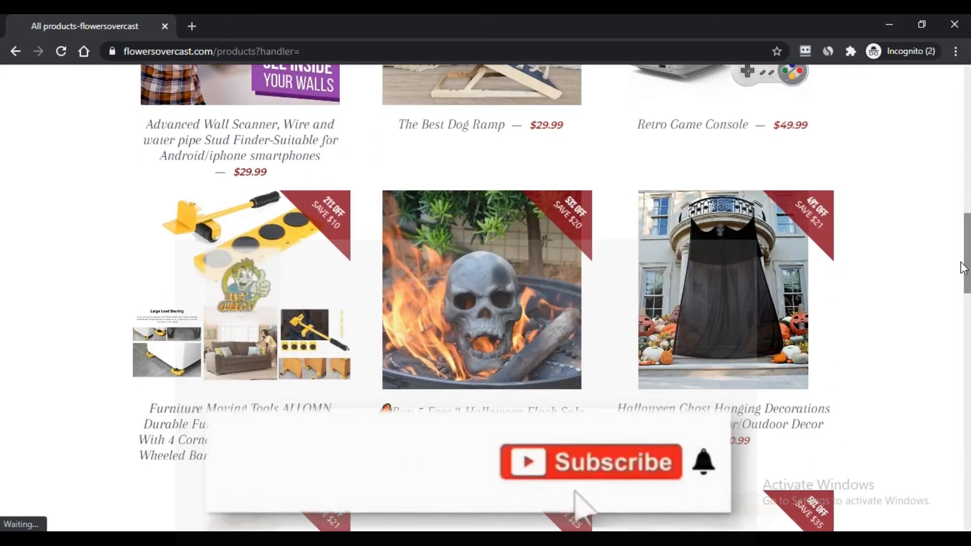
scroll(down, 3)
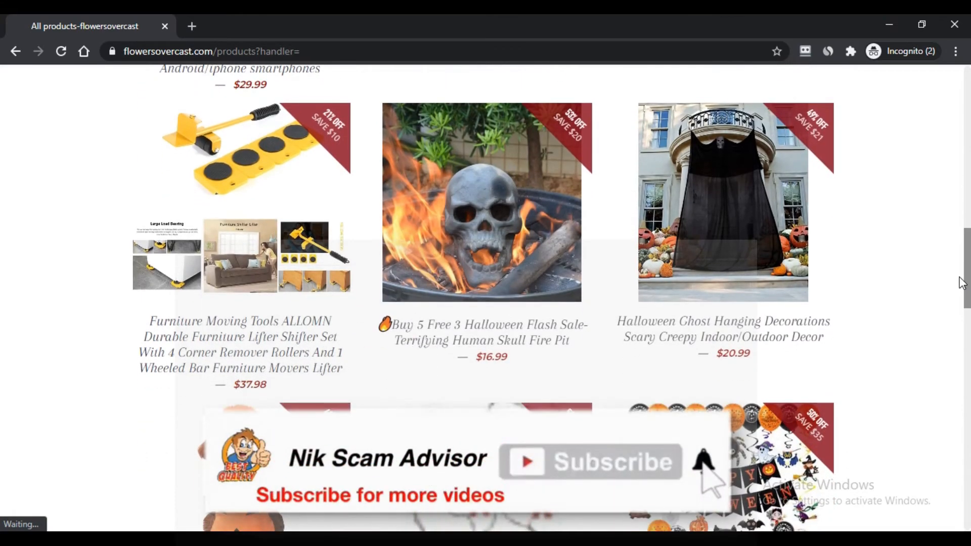
scroll(down, 3)
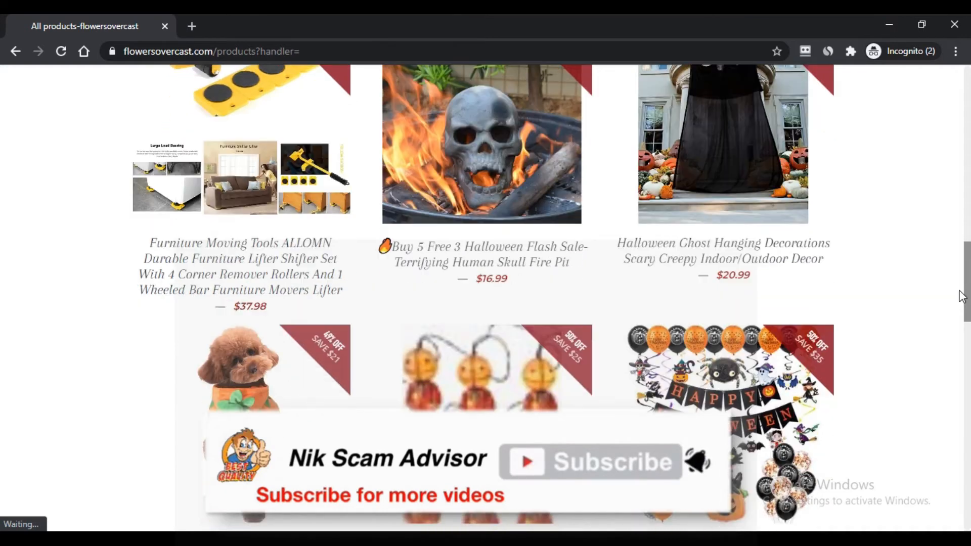
scroll(down, 3)
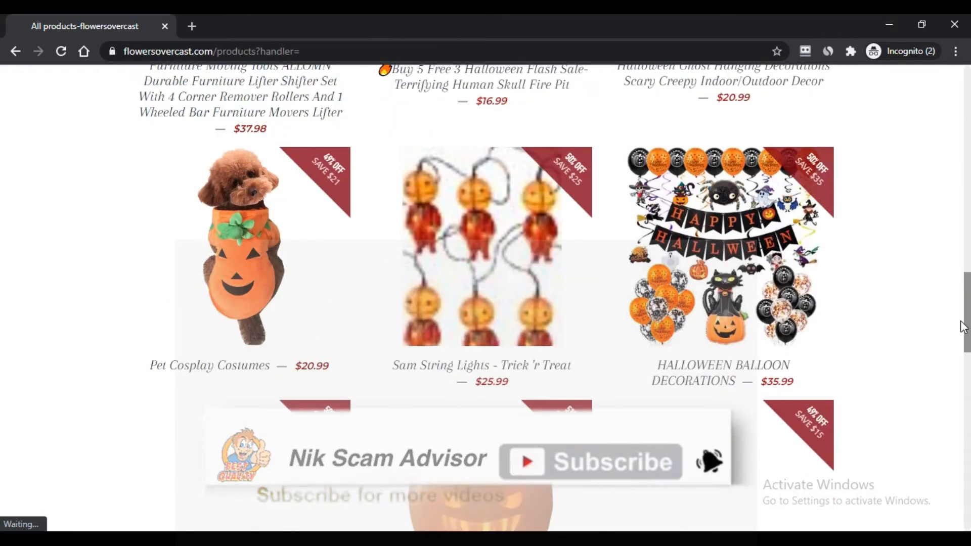
scroll(down, 3)
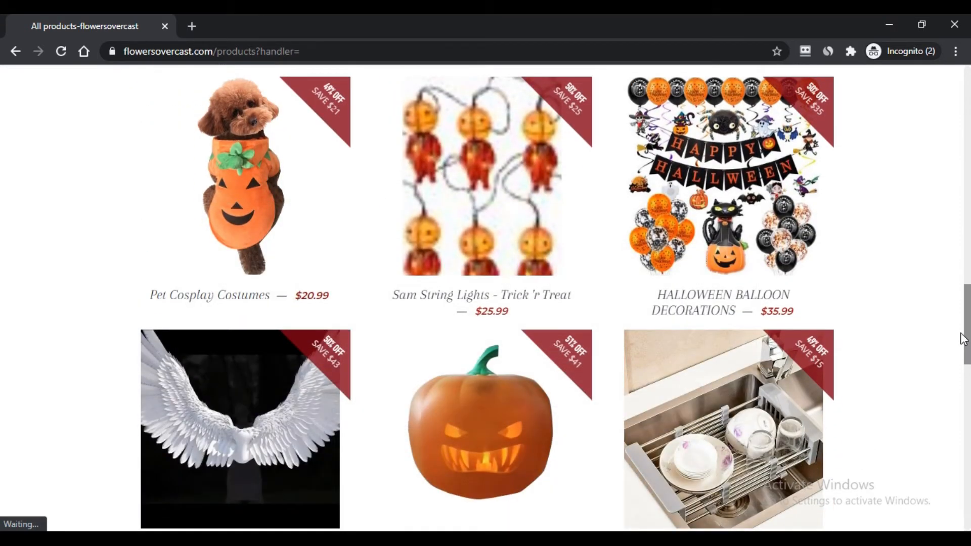
scroll(down, 3)
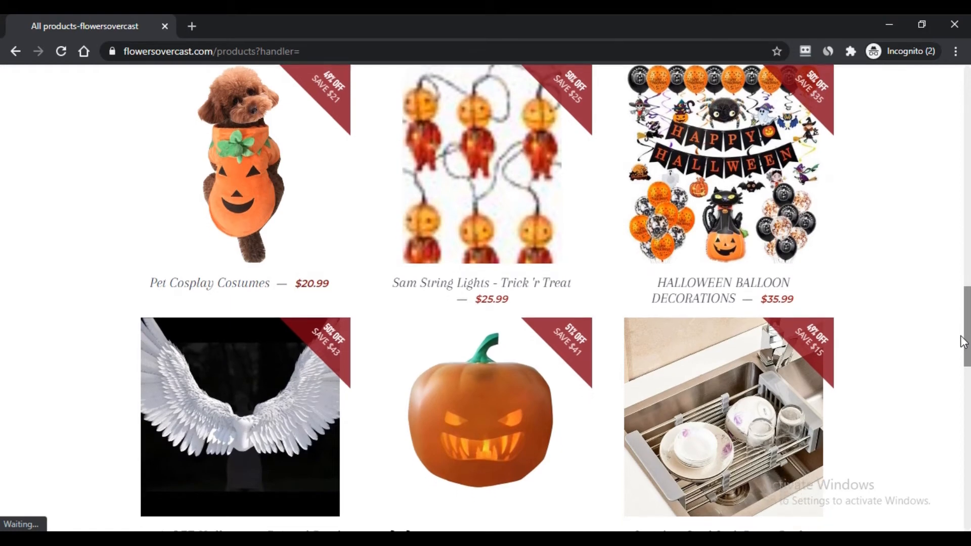
scroll(down, 3)
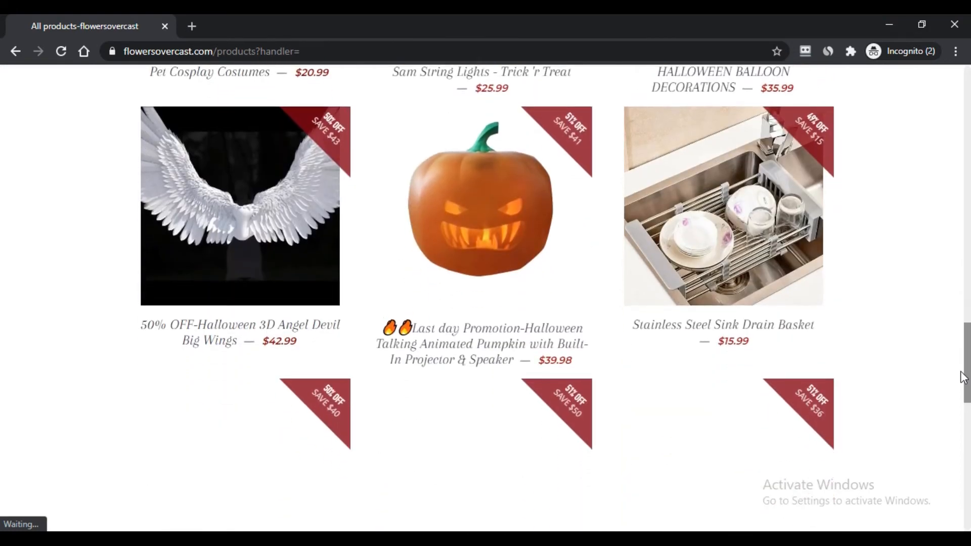
scroll(down, 3)
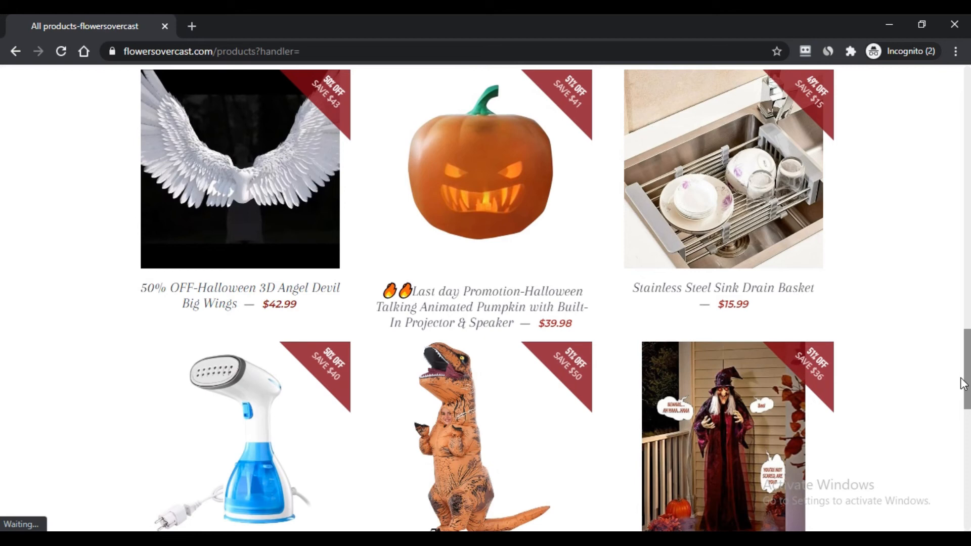
scroll(down, 3)
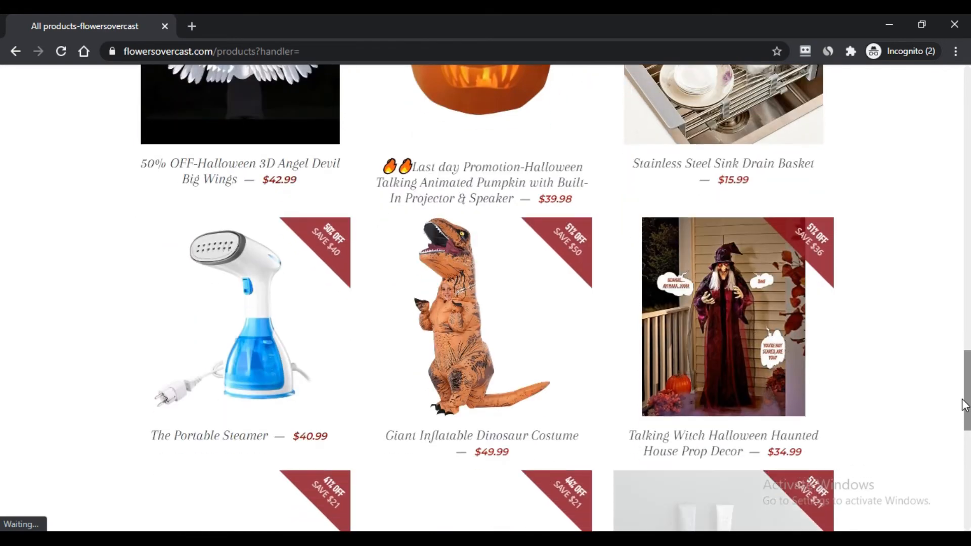
scroll(down, 3)
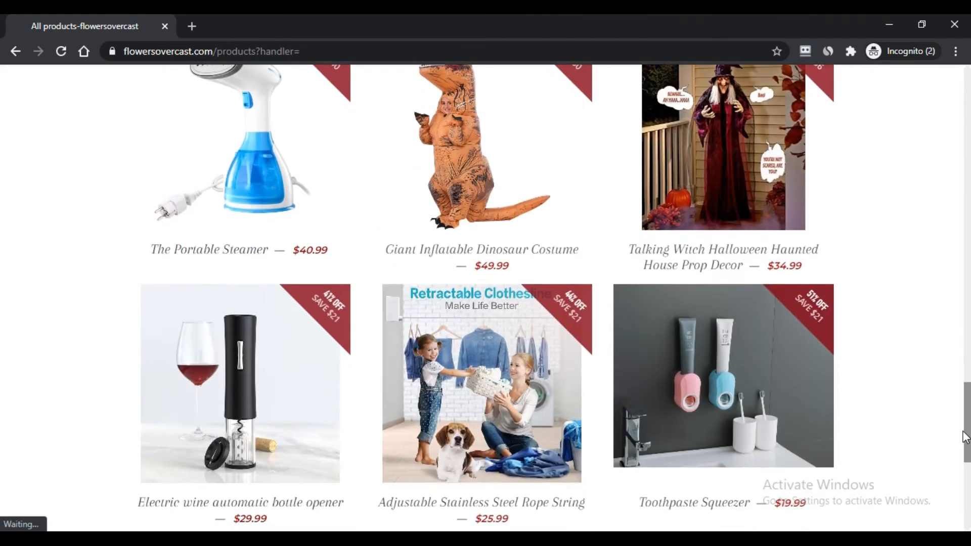
scroll(down, 3)
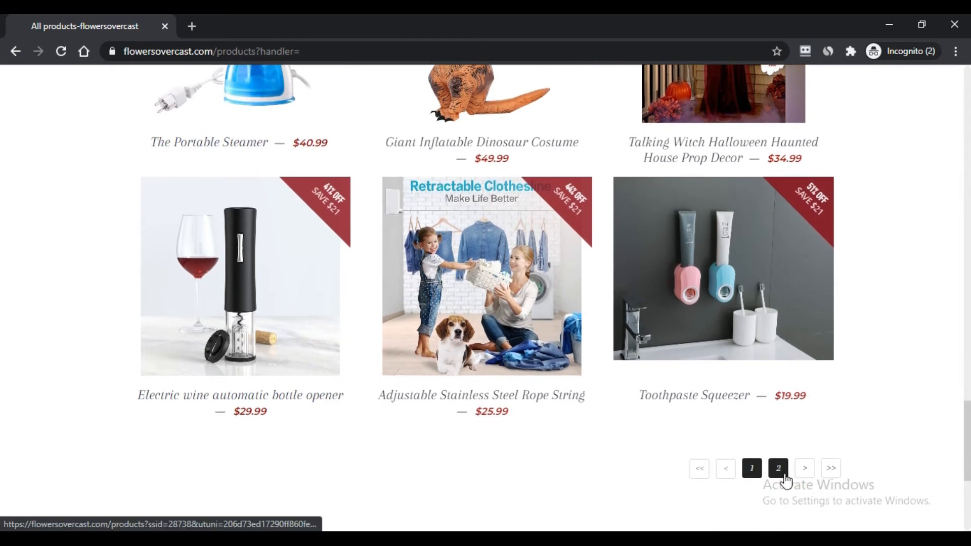
Go to page 2 of All products and scroll to the Foldable Pocket Drone listing.
click(777, 468)
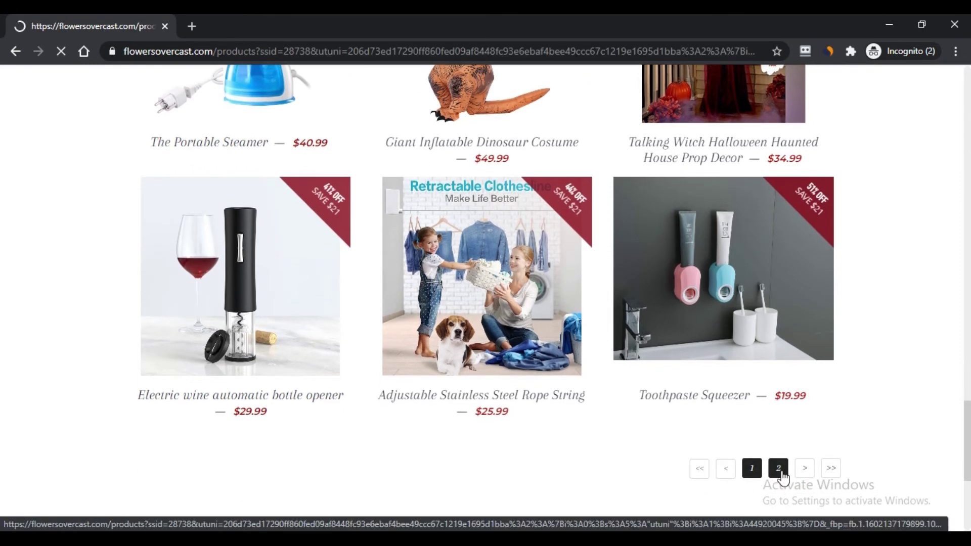
click(777, 468)
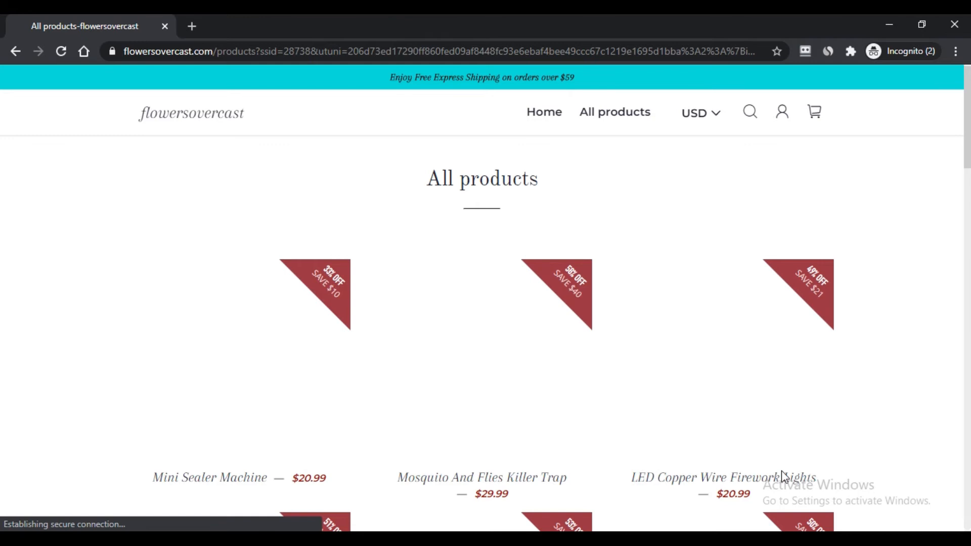
mouse_move(786, 473)
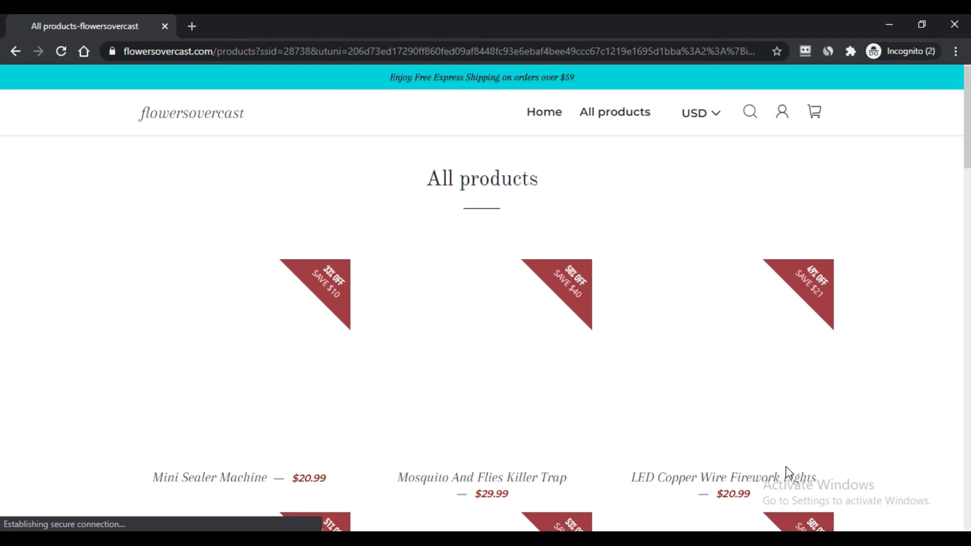
scroll(down, 3)
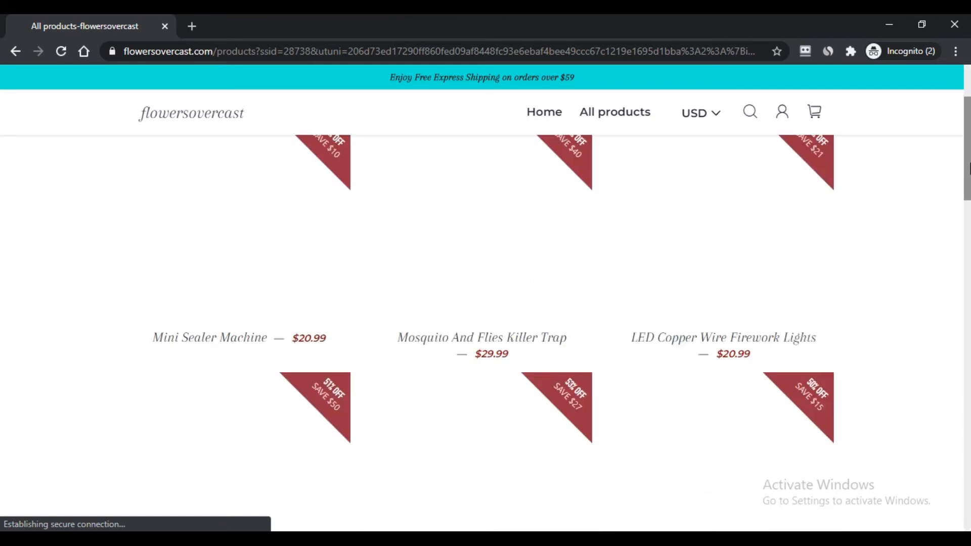
scroll(down, 3)
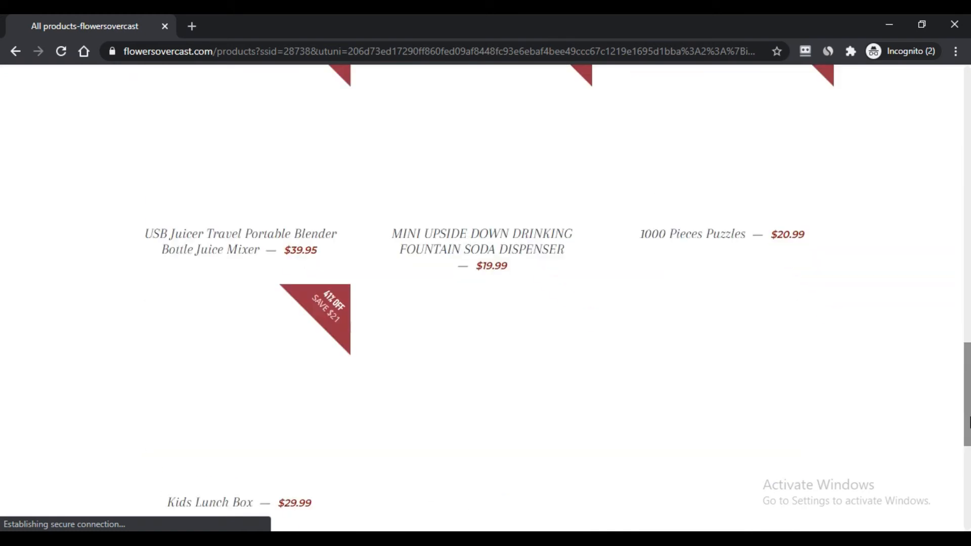
scroll(up, 3)
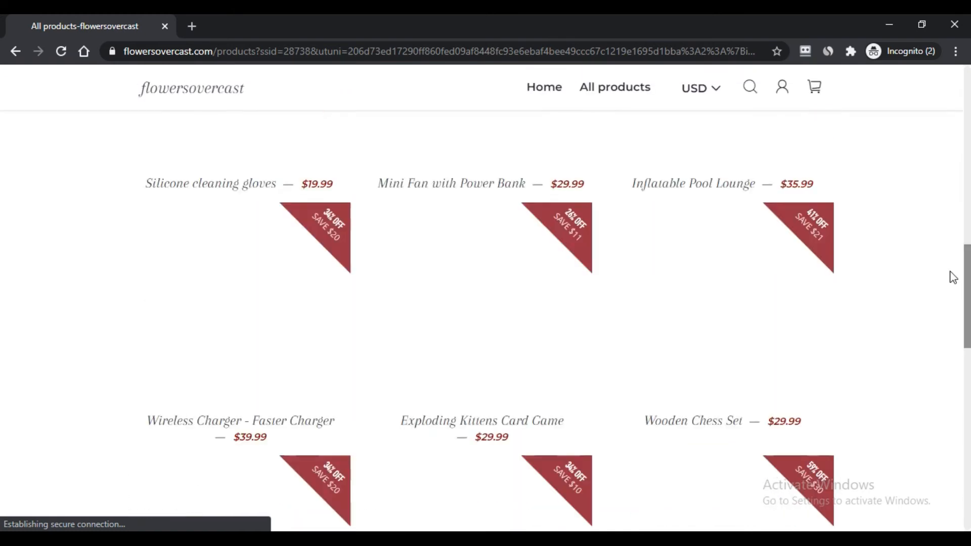
scroll(down, 3)
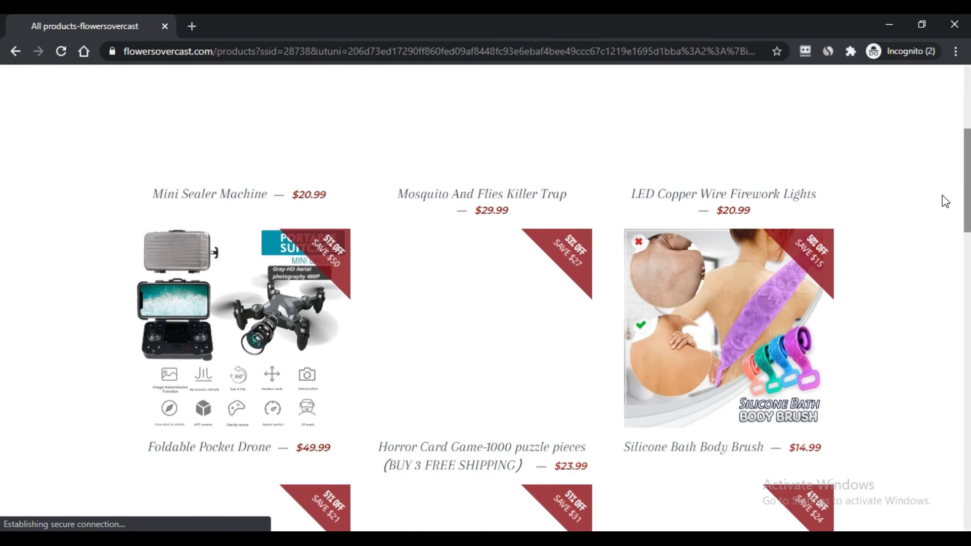
scroll(up, 3)
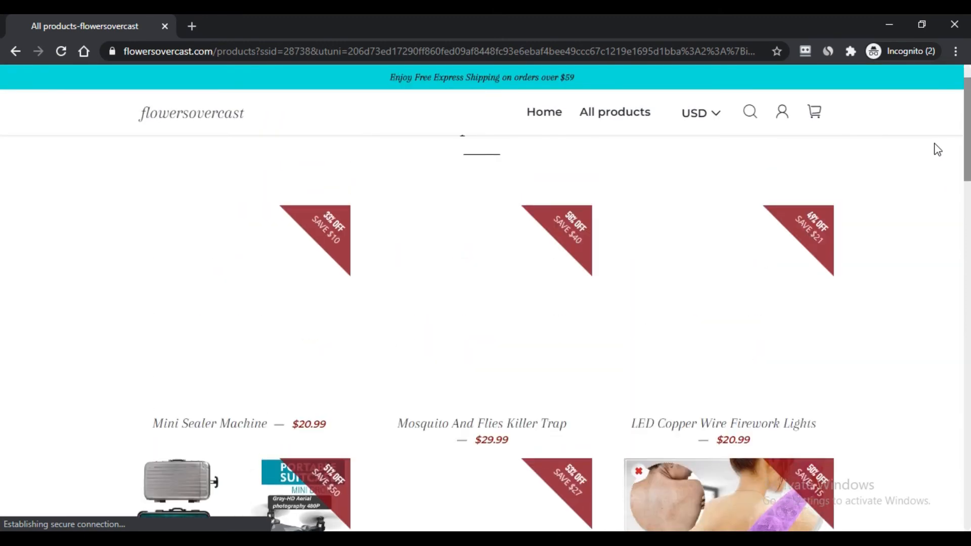
scroll(down, 3)
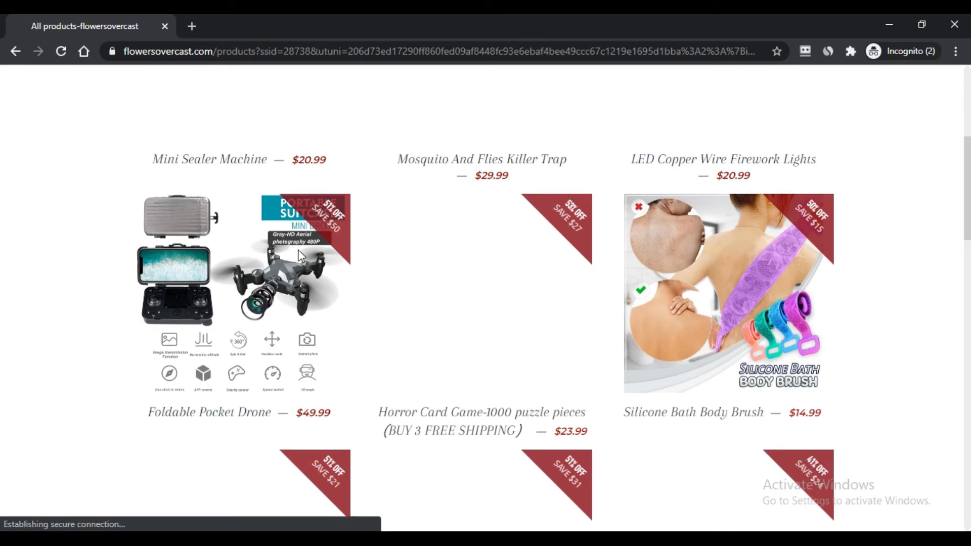
View the $49.99 Foldable Pocket Drone page, scrolling through its feature images and size specs.
click(272, 266)
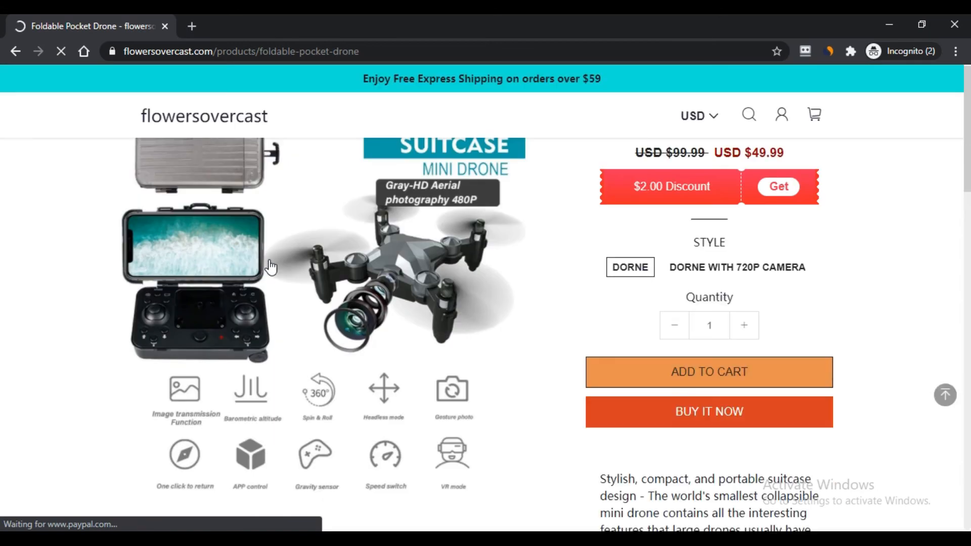
scroll(up, 3)
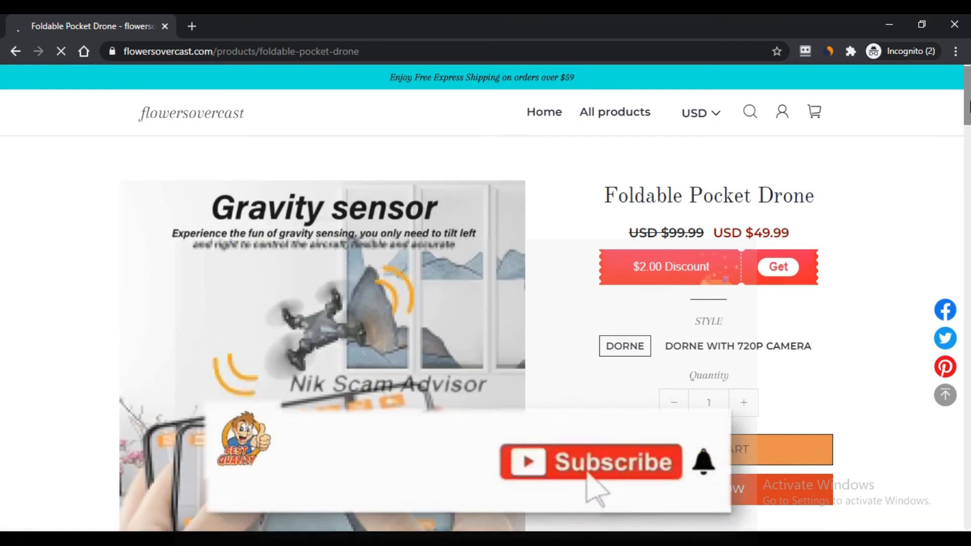
scroll(down, 3)
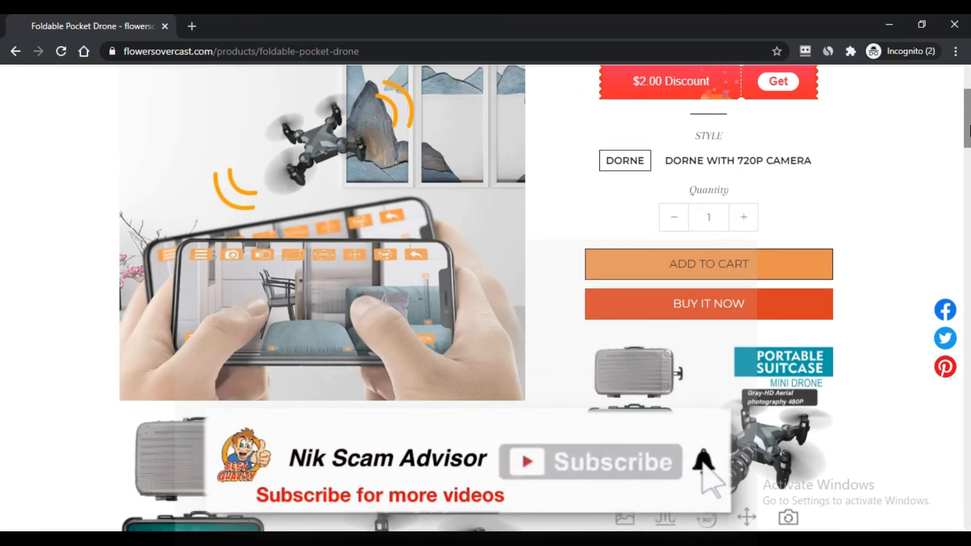
scroll(down, 3)
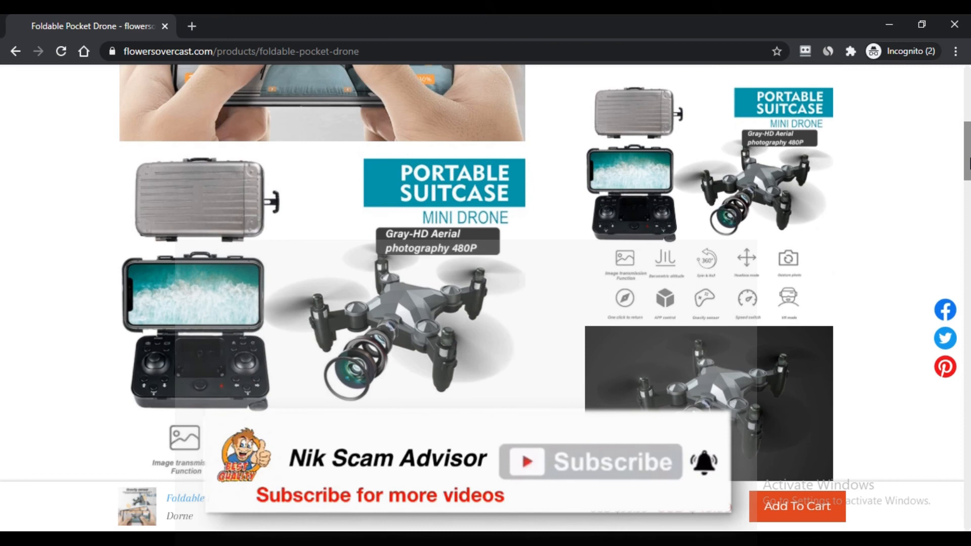
scroll(down, 3)
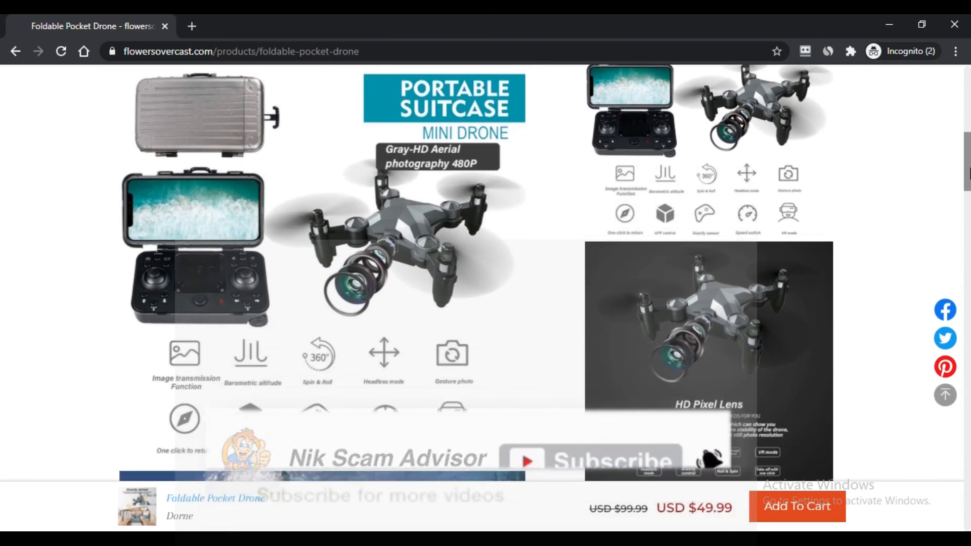
scroll(down, 3)
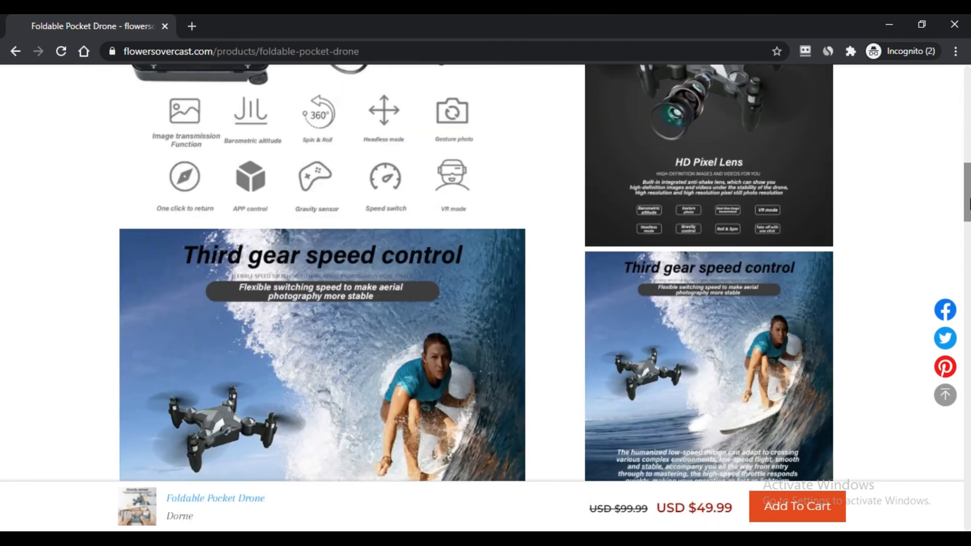
scroll(down, 3)
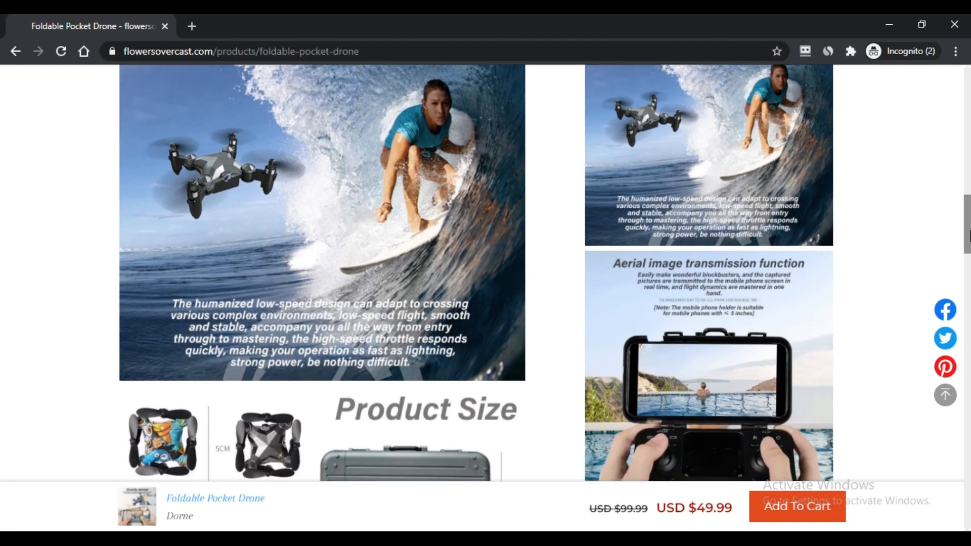
scroll(down, 3)
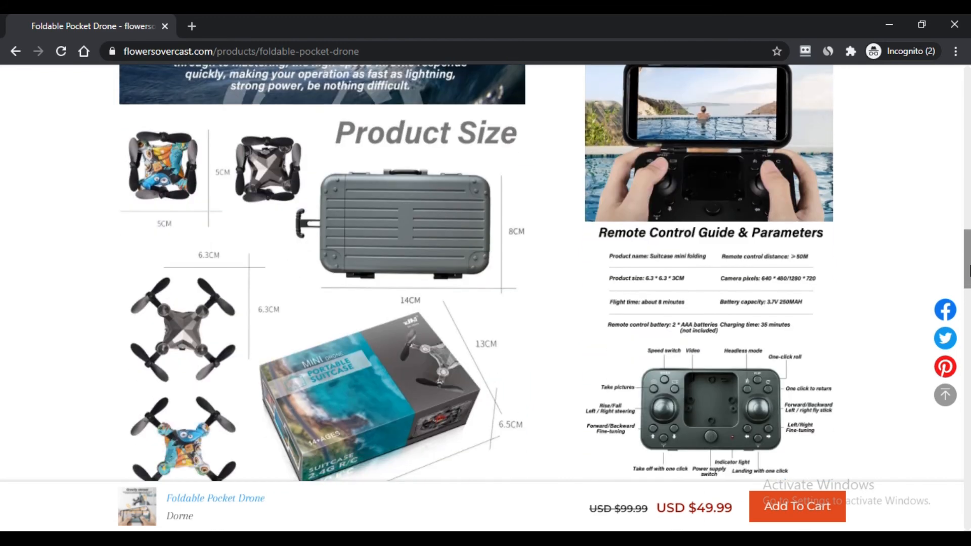
scroll(up, 3)
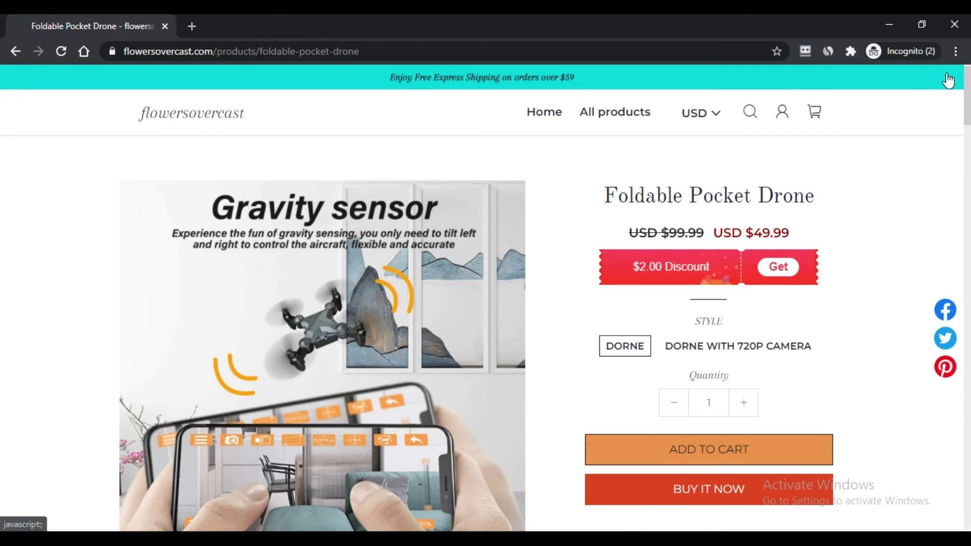